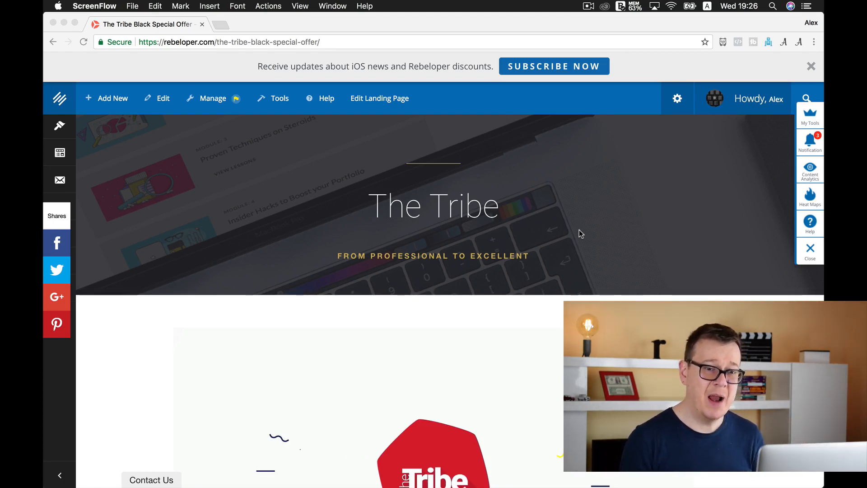
Step: Go to google.com/admob in a new Chrome tab and sign in to the AdMob dashboard
scroll("down", 3)
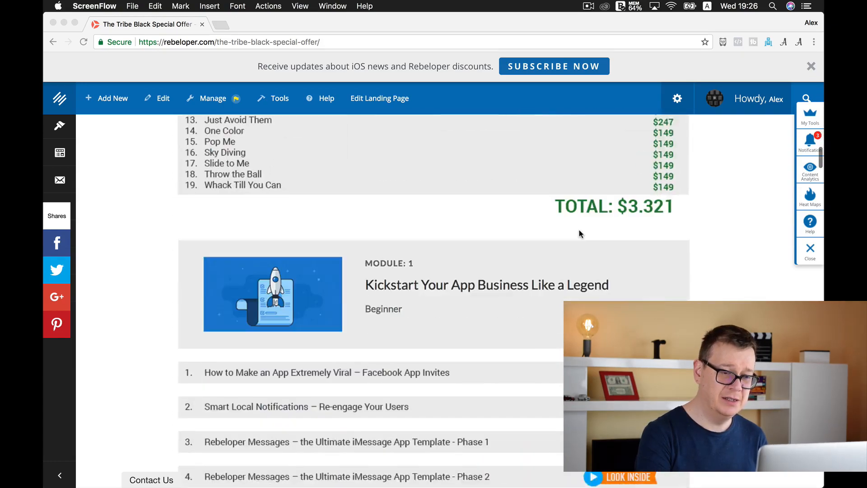
scroll("down", 3)
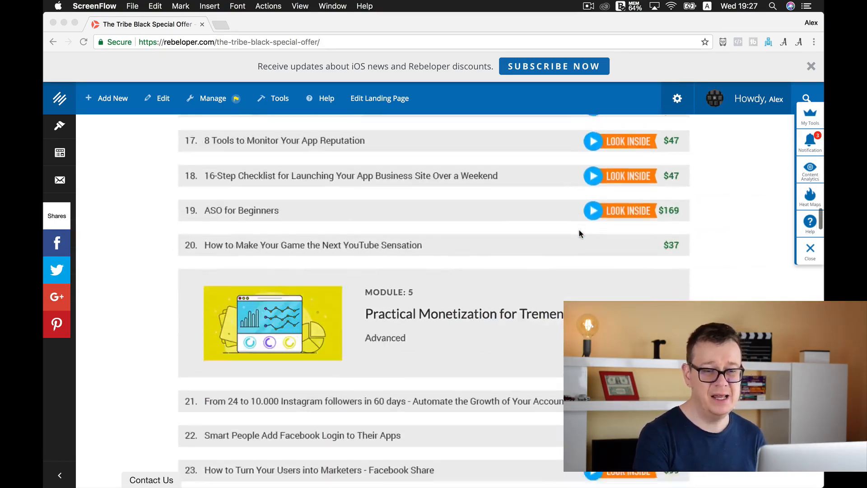
scroll("down", 3)
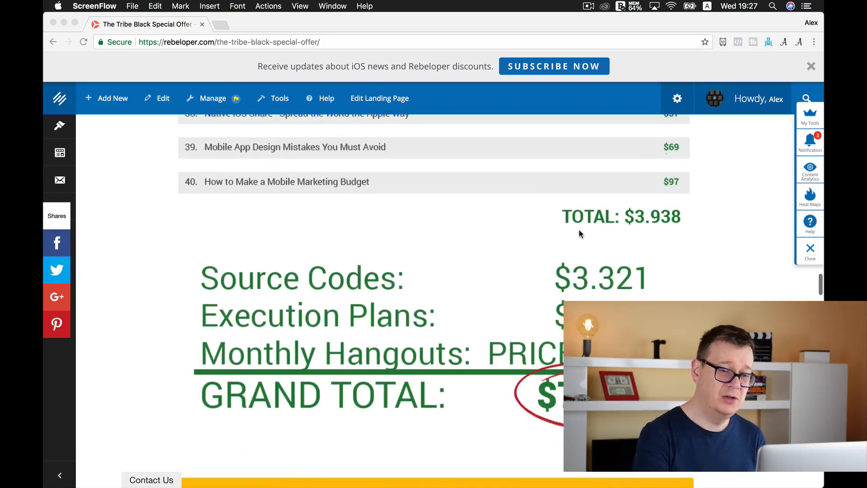
scroll("down", 3)
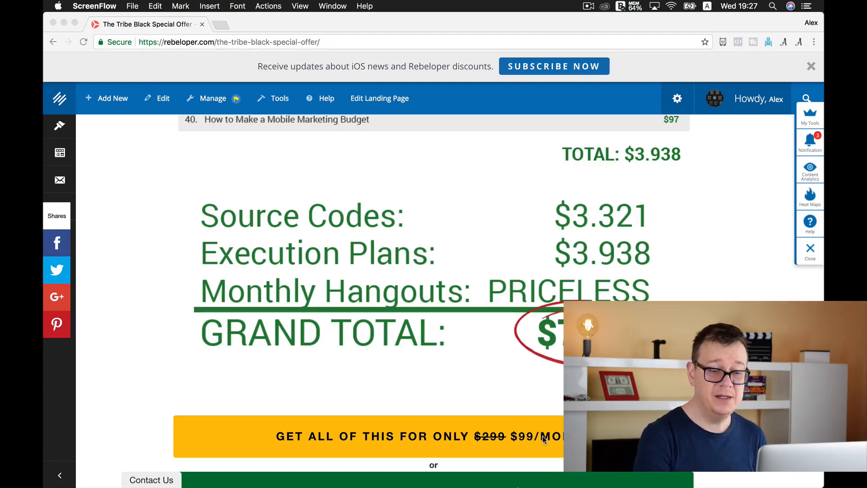
scroll("down", 3)
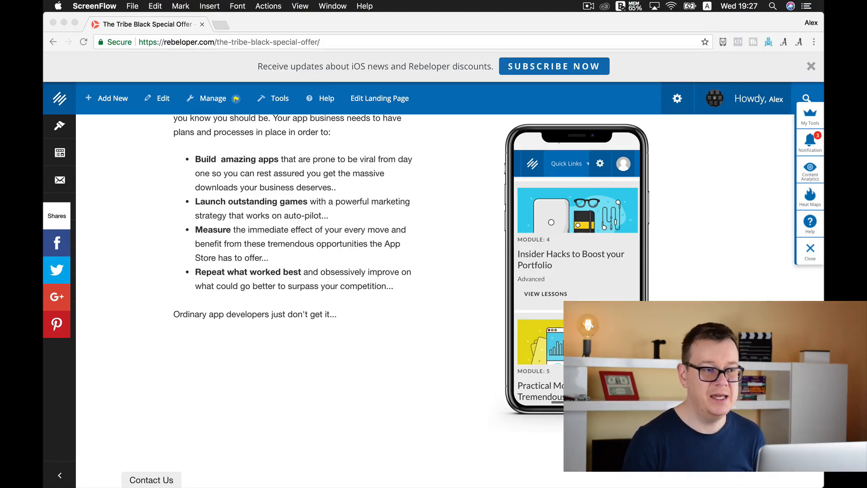
left_click(222, 28)
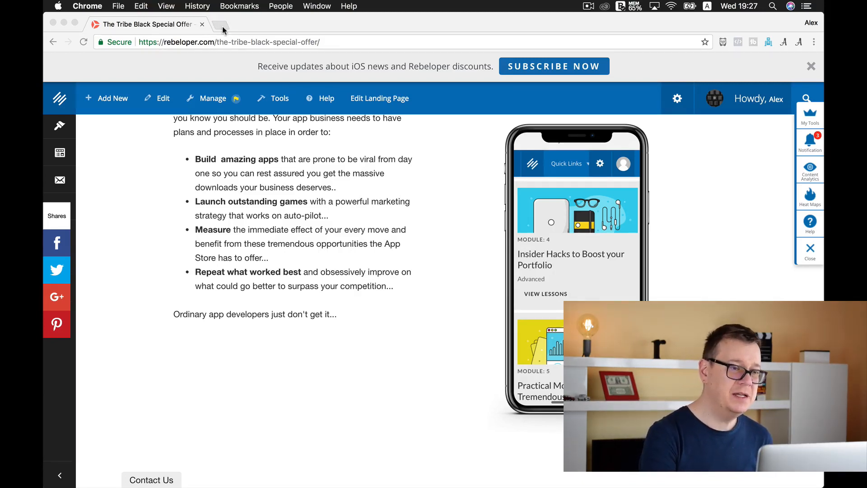
left_click(220, 23)
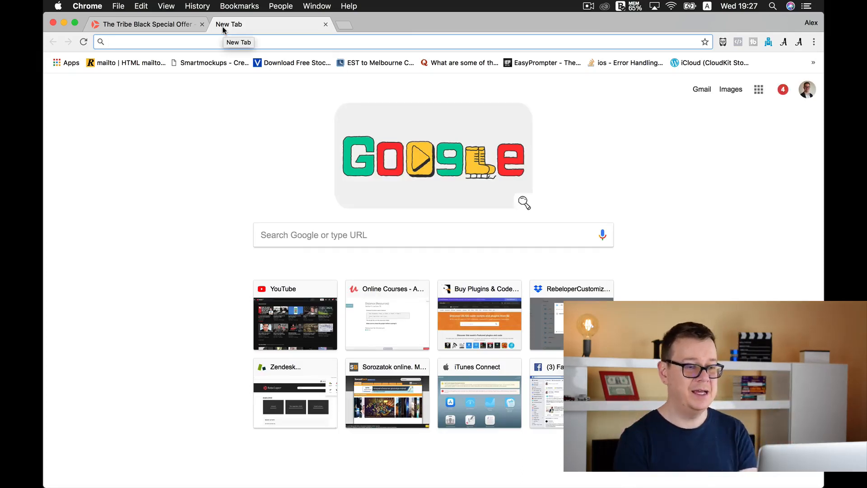
type("adprohub.com")
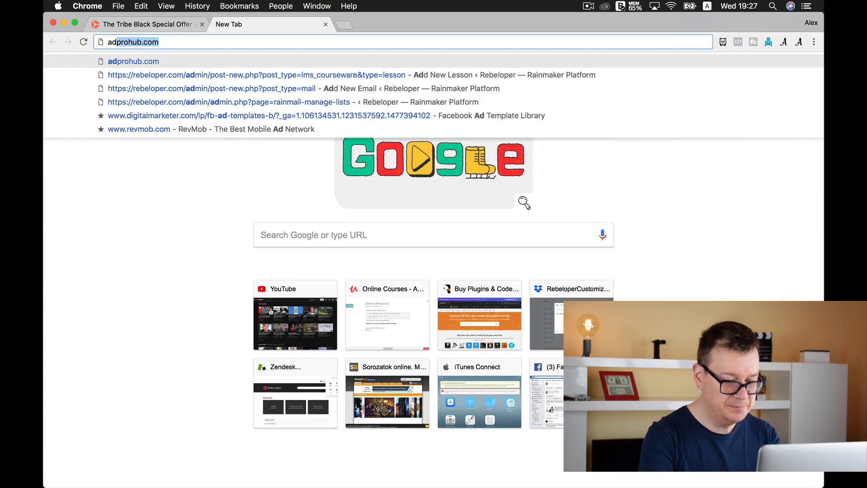
type("https://www.google.com/admob/")
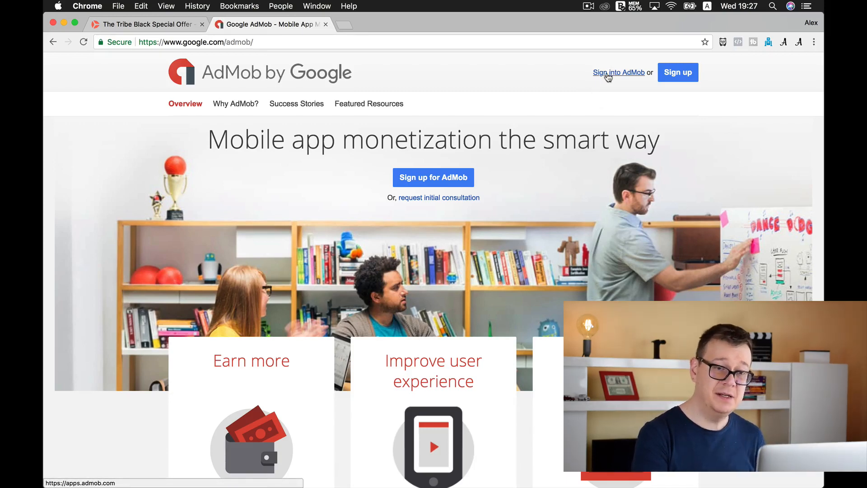
left_click(617, 72)
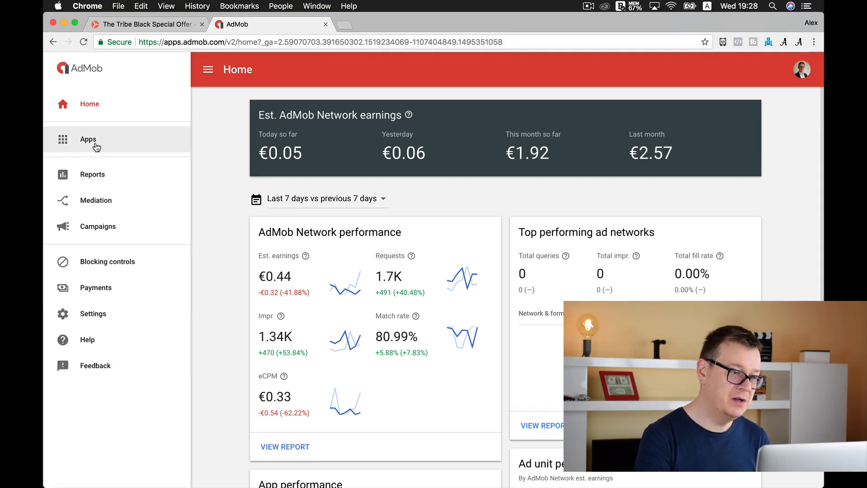
Step: From Apps, add a new app and answer NO to whether it is published
left_click(87, 139)
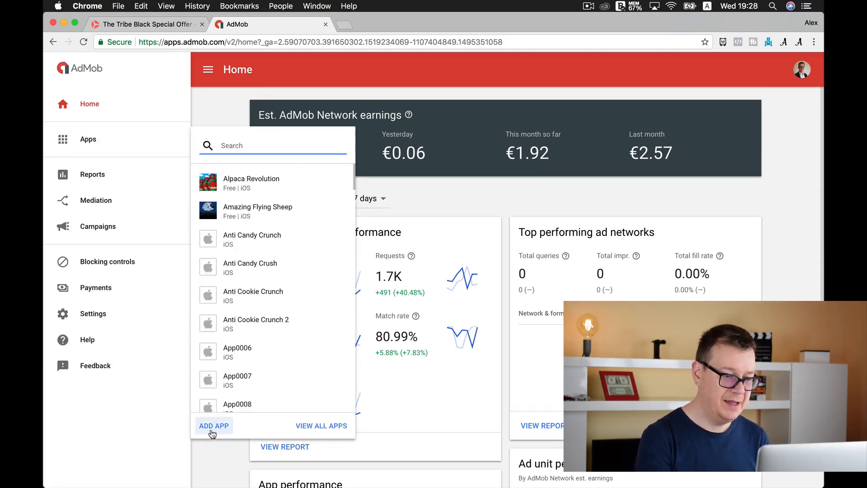
left_click(213, 426)
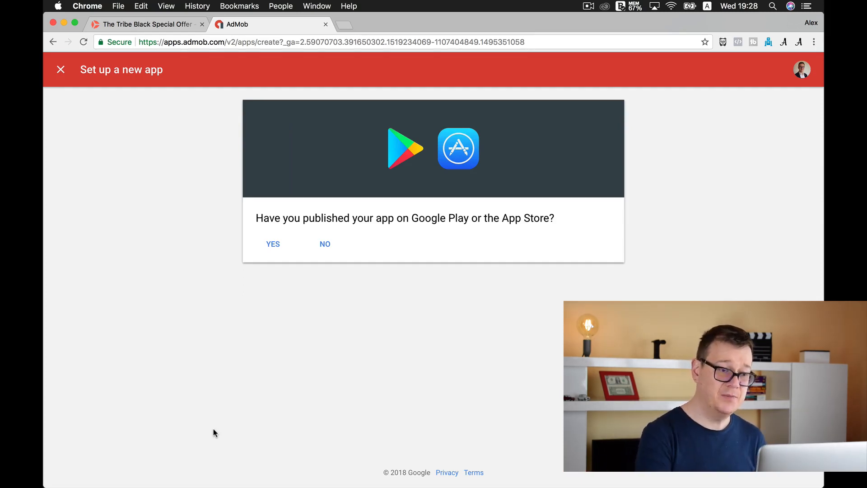
left_click(324, 244)
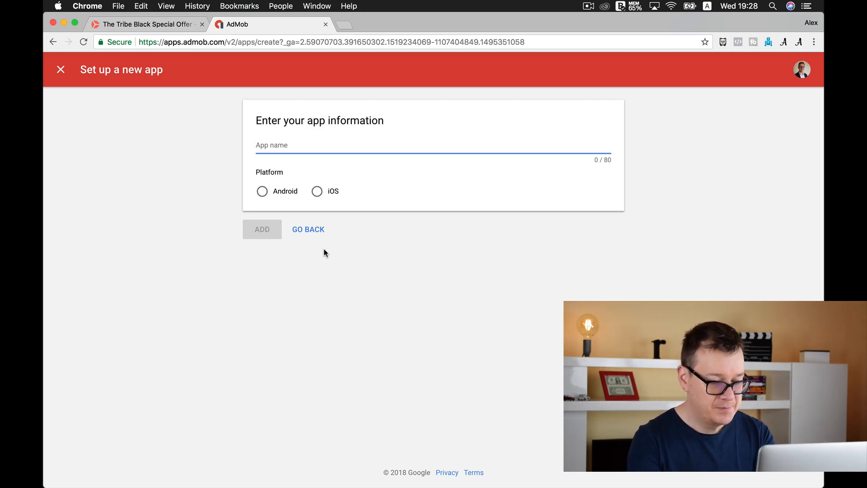
Step: Add the iOS app 'creating an ID' and continue to creating its ad unit
type("creating an ID")
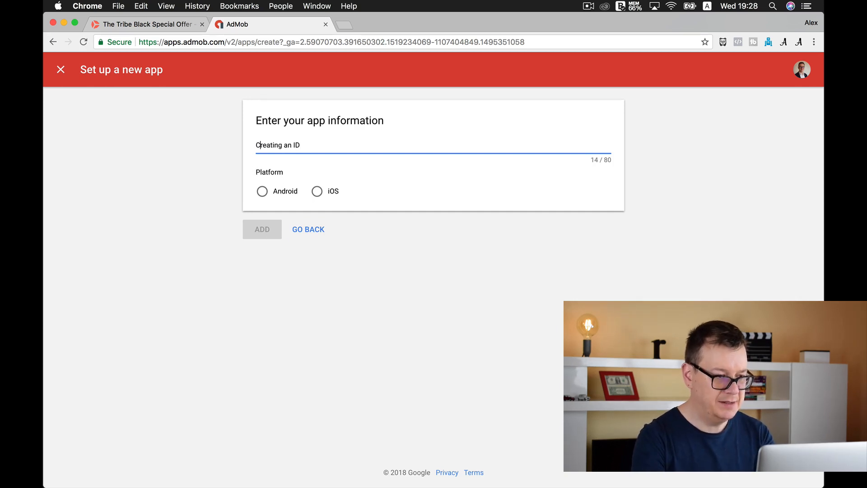
left_click(317, 191)
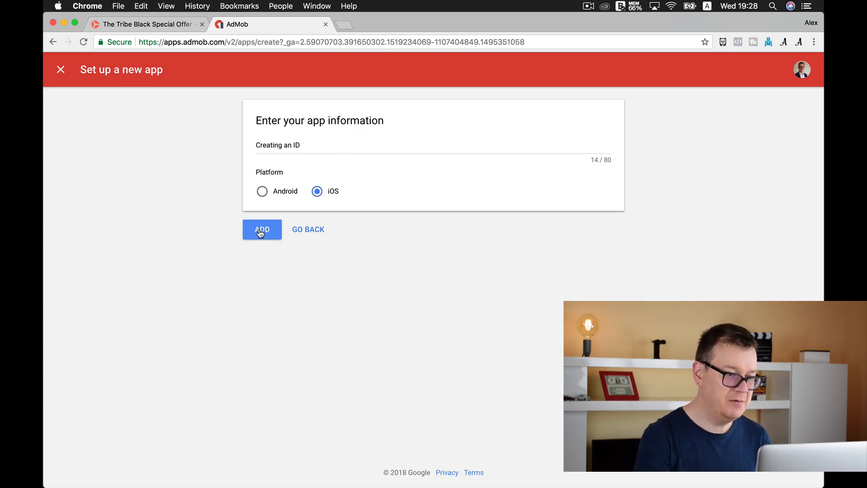
left_click(262, 229)
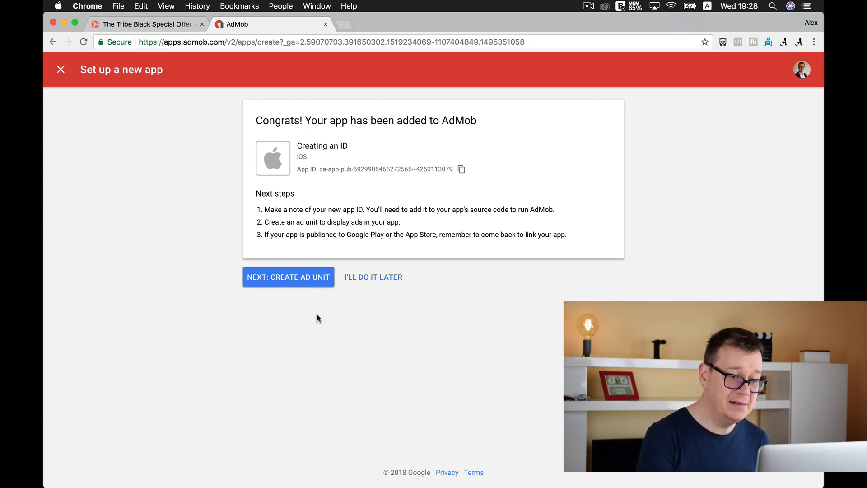
left_click(288, 278)
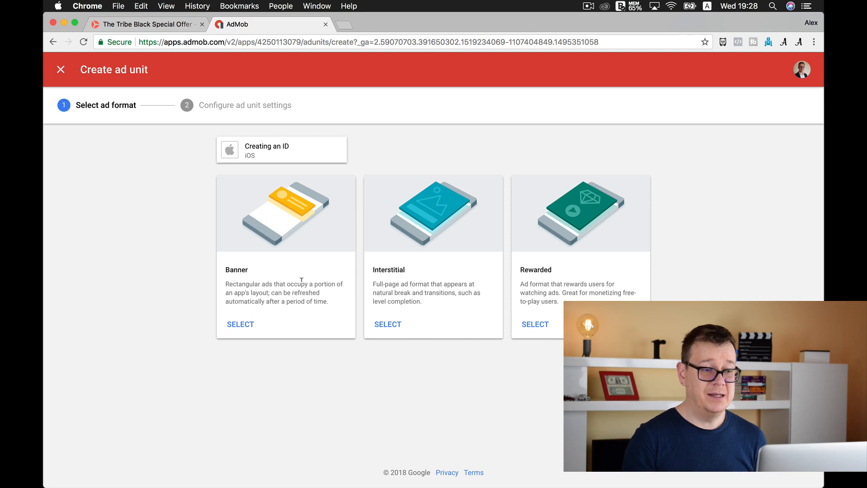
mouse_move(279, 364)
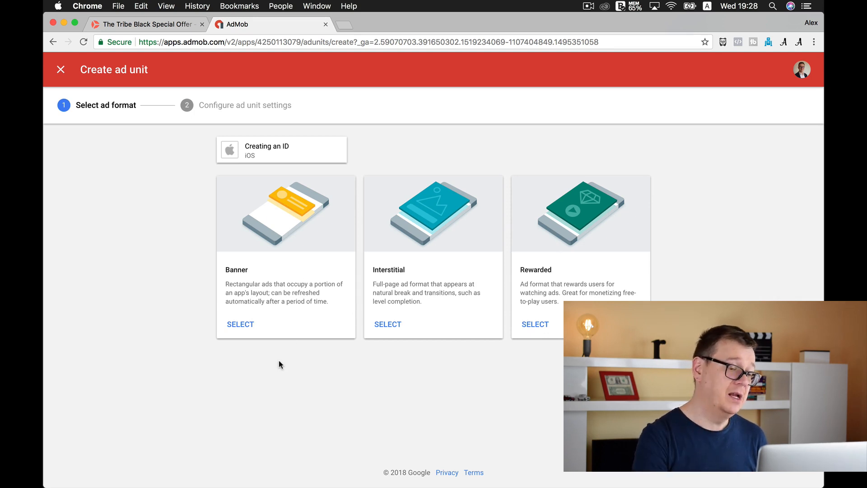
Step: Create a Banner ad unit named TopBanner with advanced settings expanded
left_click(241, 324)
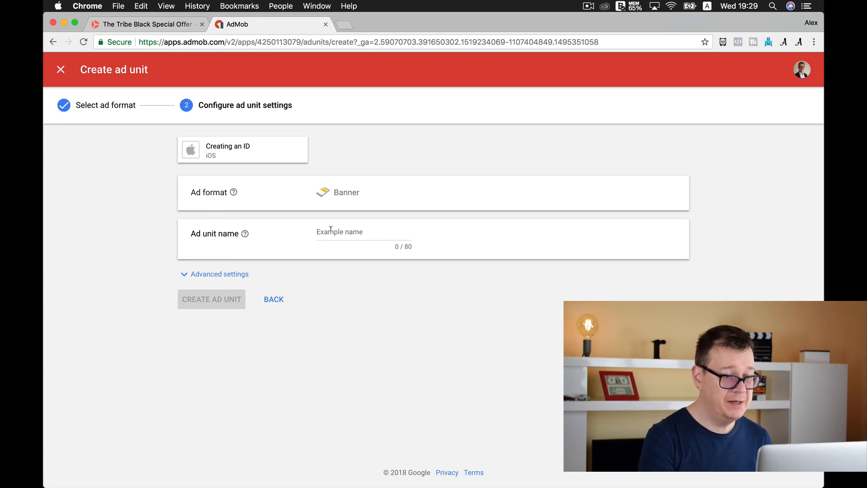
left_click(362, 232)
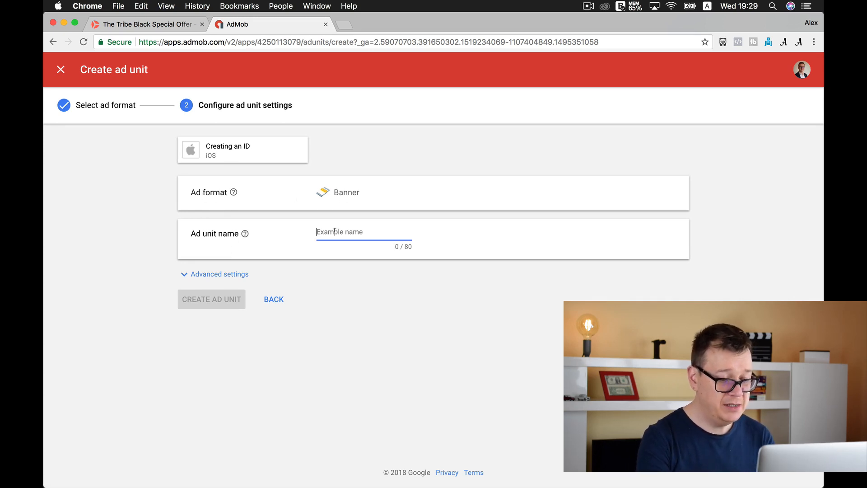
type("TopBa")
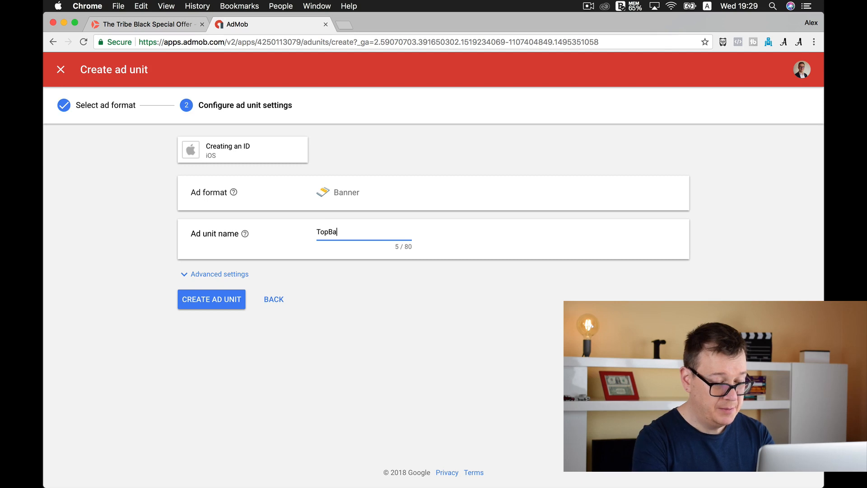
type("nner")
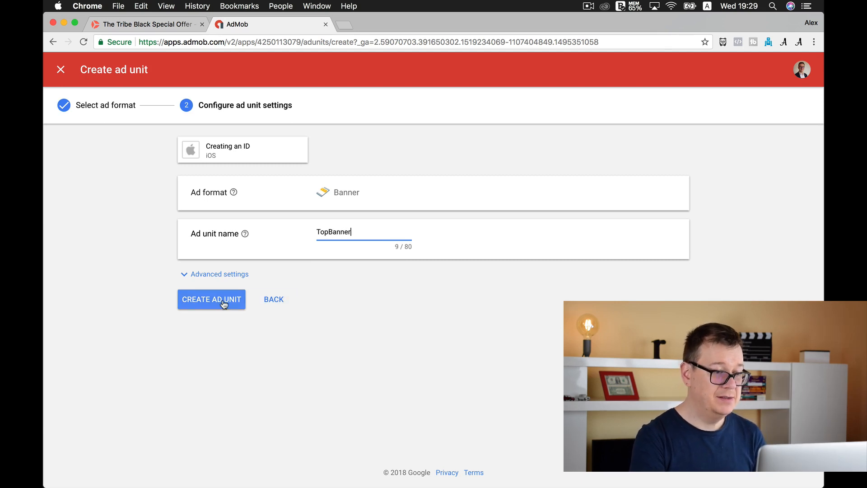
left_click(218, 274)
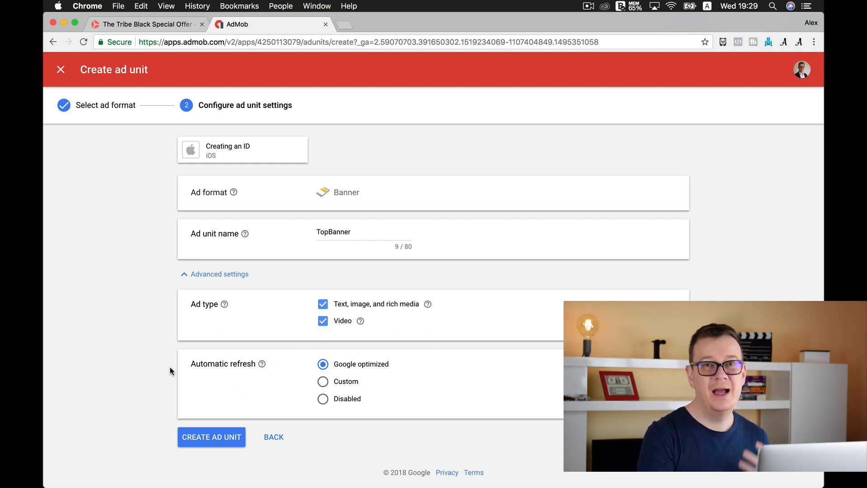
mouse_move(395, 367)
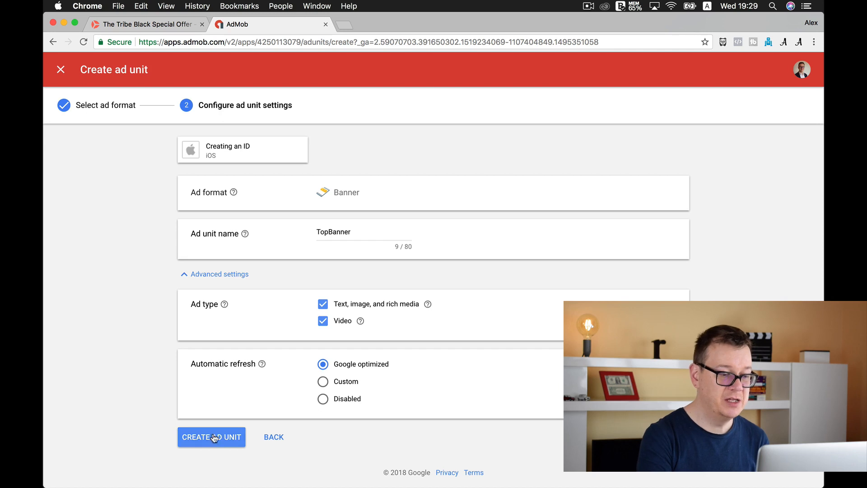
left_click(211, 437)
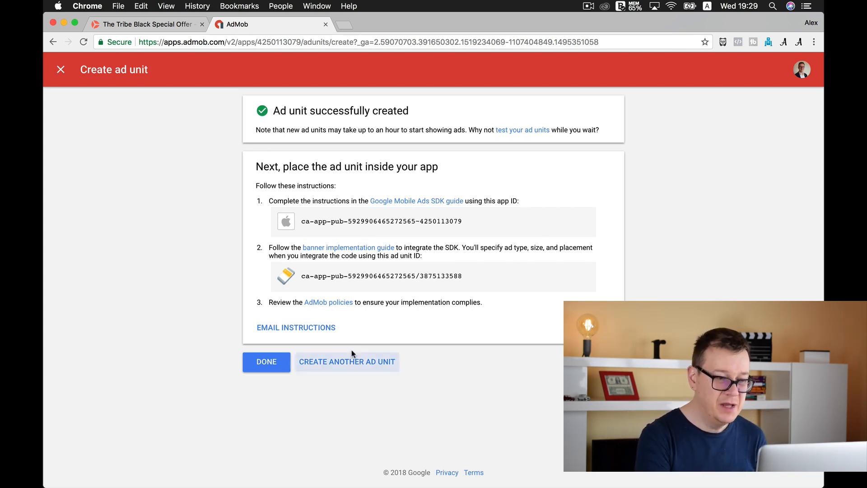
Step: Select the TopBanner ad unit ID, finish with DONE, and return to The Tribe offer tab
left_click_drag(301, 277, 381, 276)
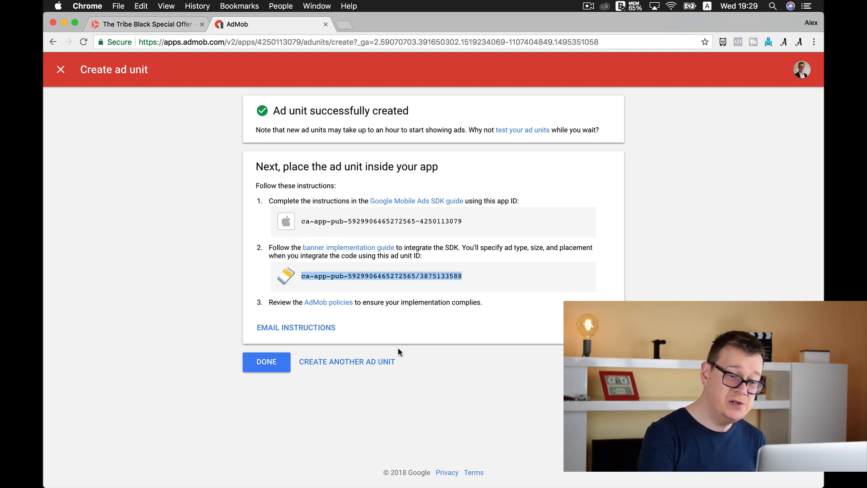
mouse_move(346, 361)
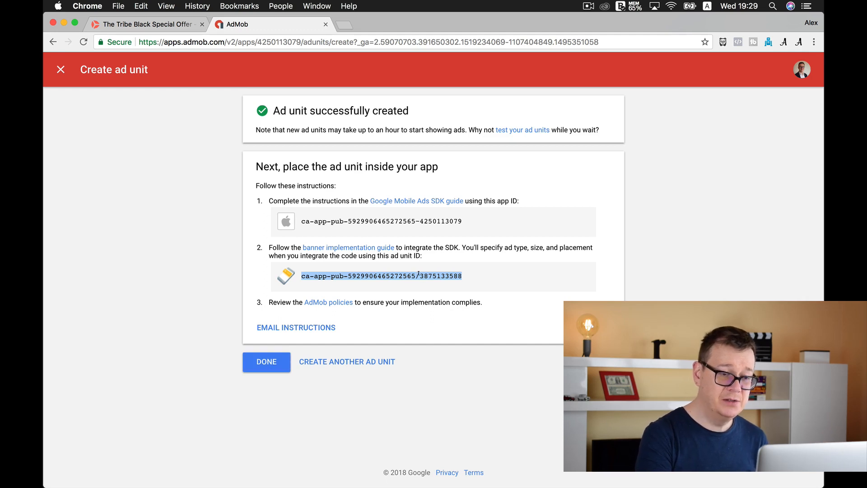
left_click(265, 361)
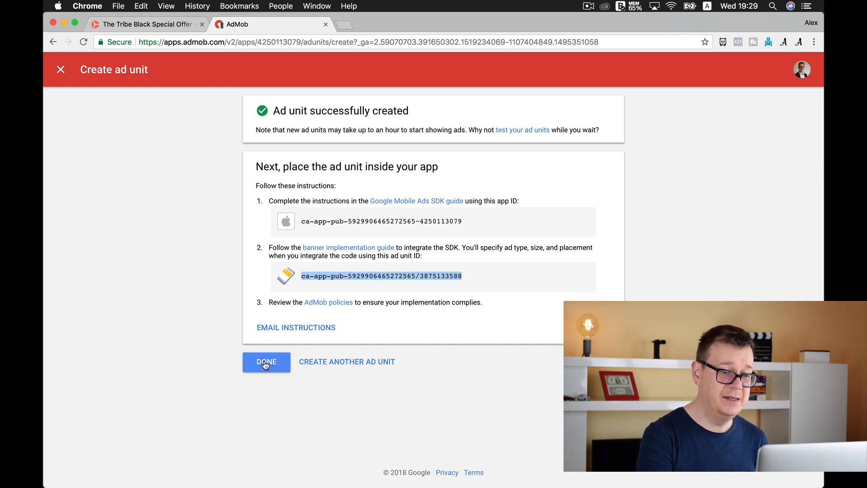
left_click(265, 361)
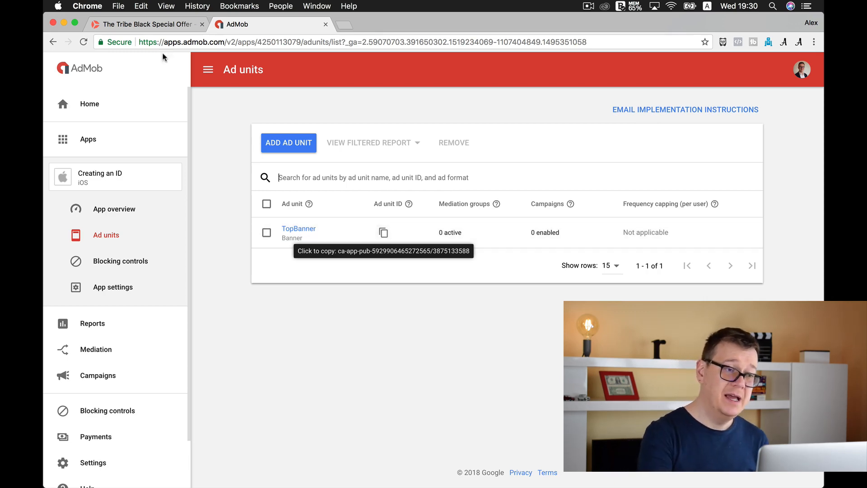
left_click(145, 23)
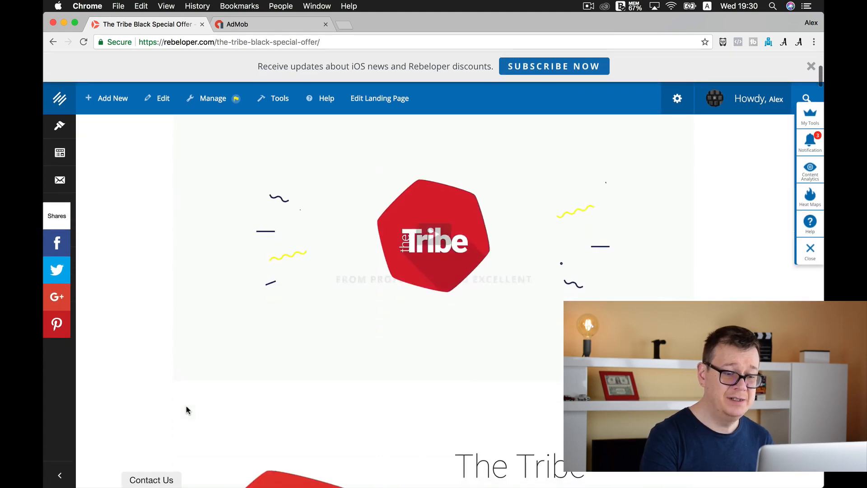
scroll("down", 3)
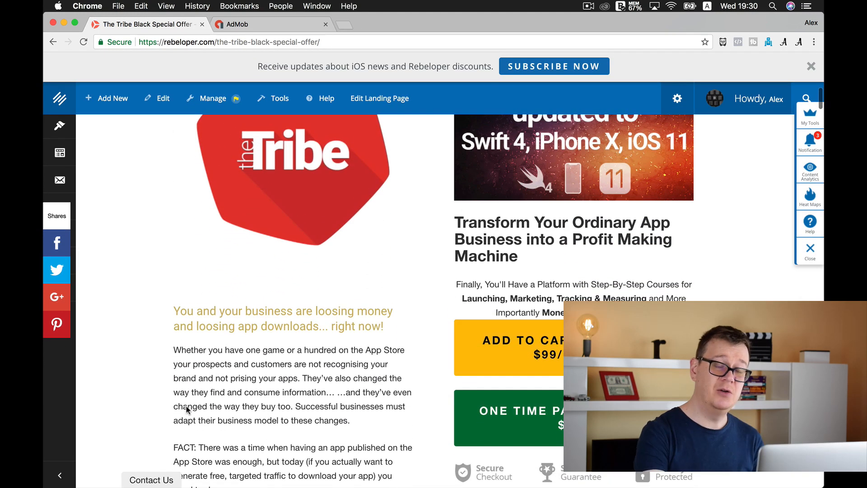